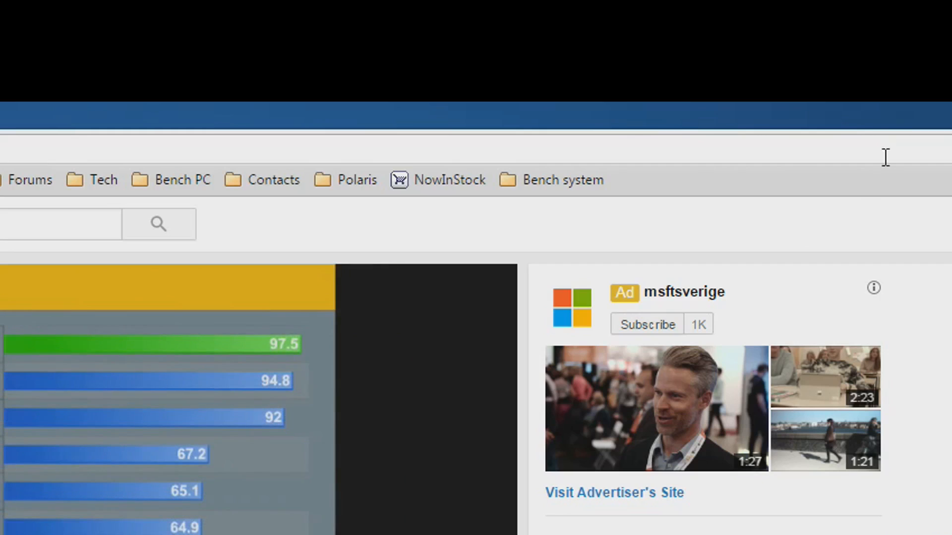
pyautogui.moveTo(456, 218)
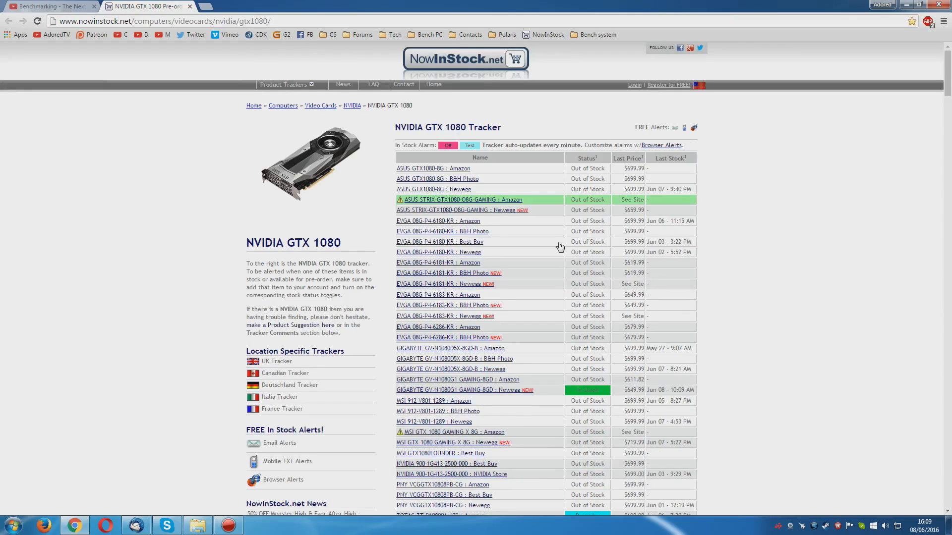
# Scroll the GTX 1080 tracker and open the in-stock GIGABYTE GV-N1080G1 GAMING-8GD Newegg listing
pyautogui.scroll(-3)
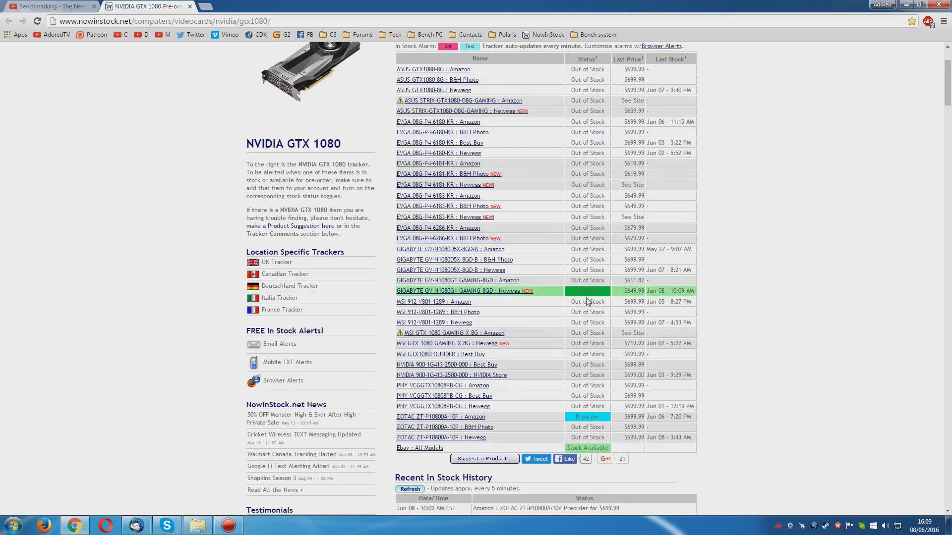
pyautogui.moveTo(520, 291)
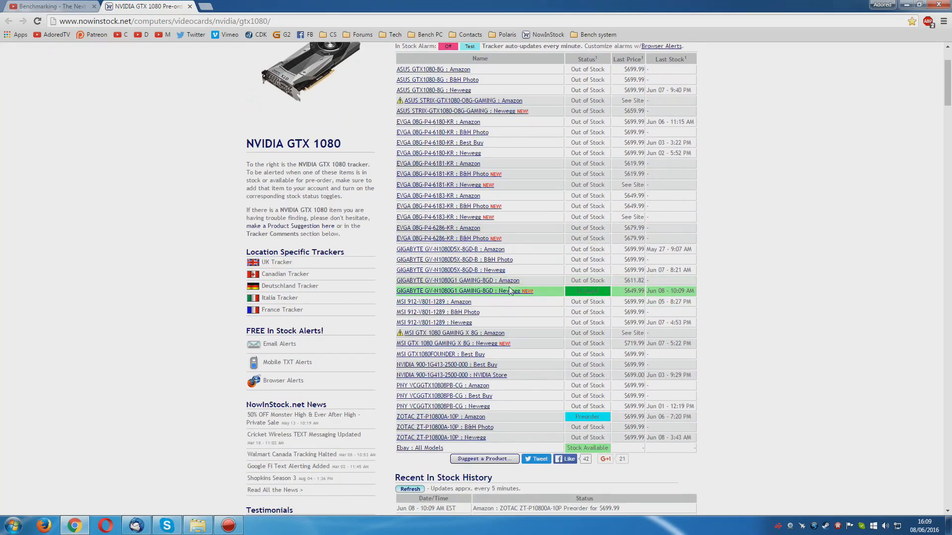
pyautogui.click(464, 291)
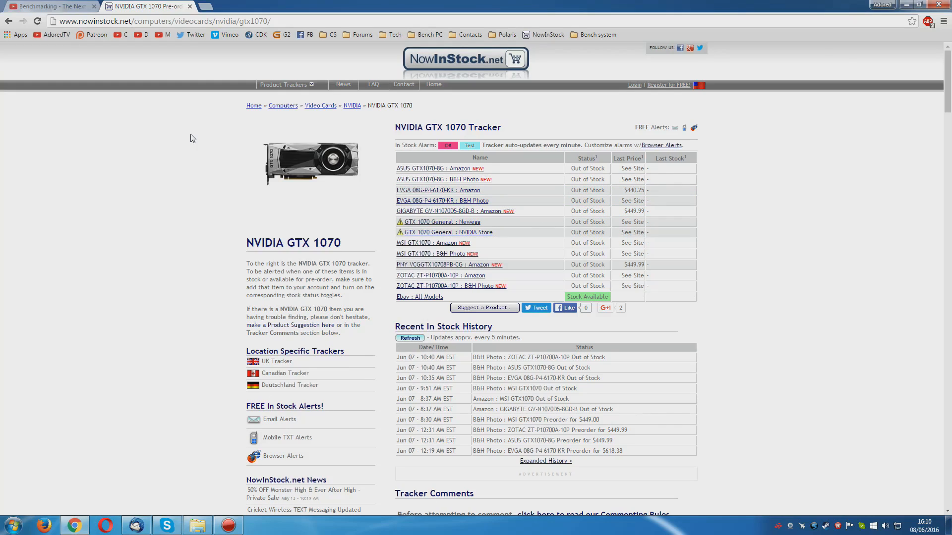
# Switch tabs from the GTX 1070 tracker to the Benchmarking YouTube video
pyautogui.click(52, 6)
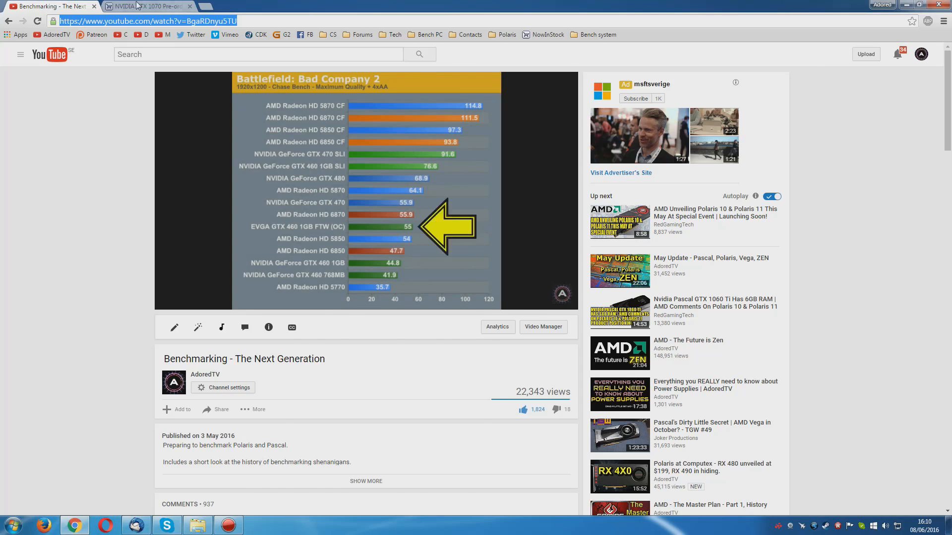
# Flip between the YouTube benchmarking video and the GTX 1070 tracker, ending on the tracker
pyautogui.click(146, 6)
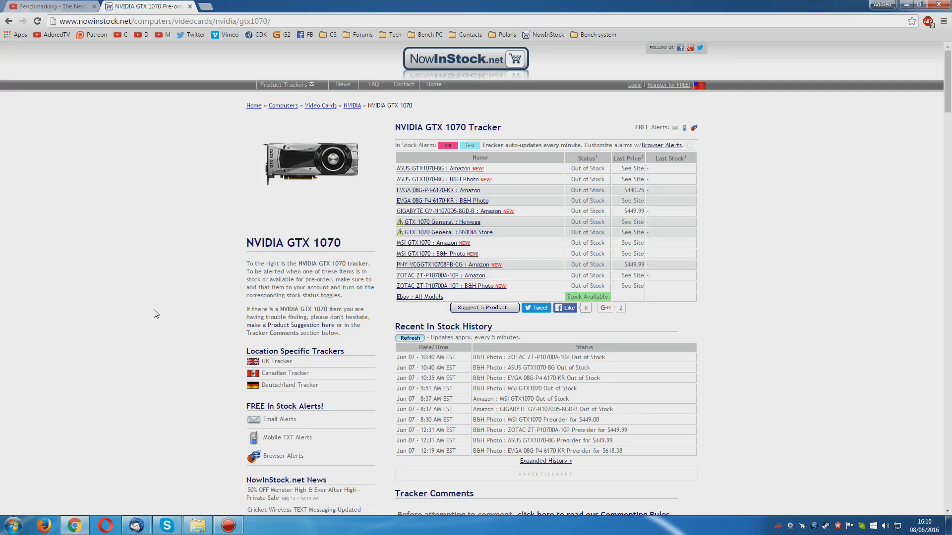
pyautogui.click(49, 6)
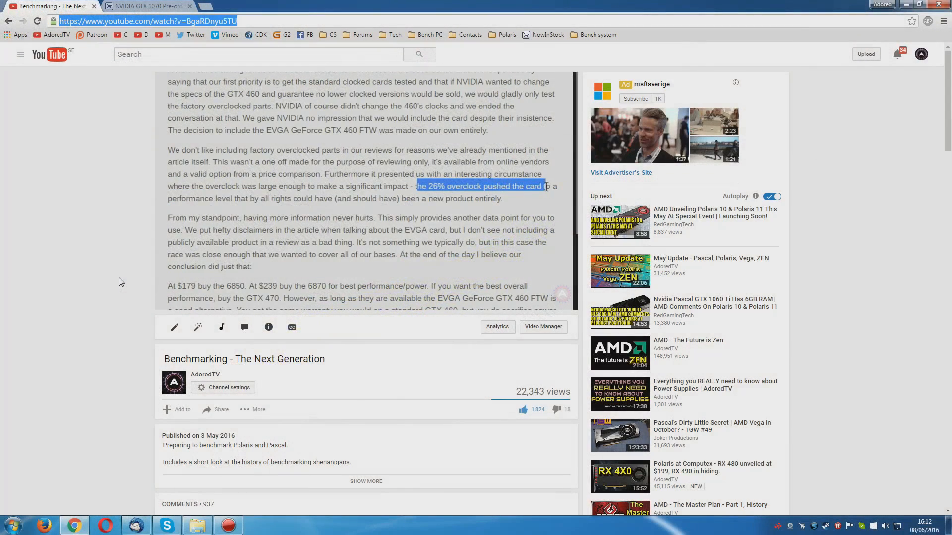
pyautogui.click(146, 6)
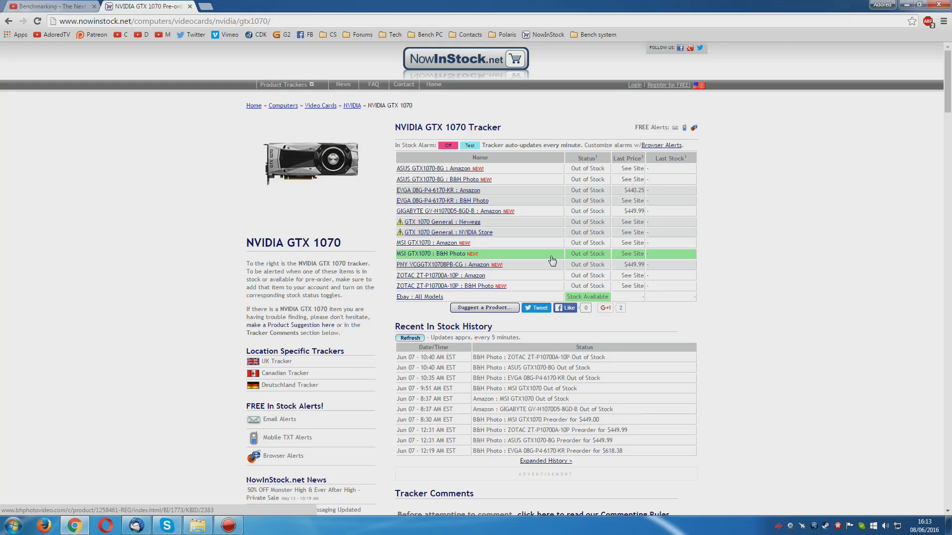
pyautogui.click(52, 6)
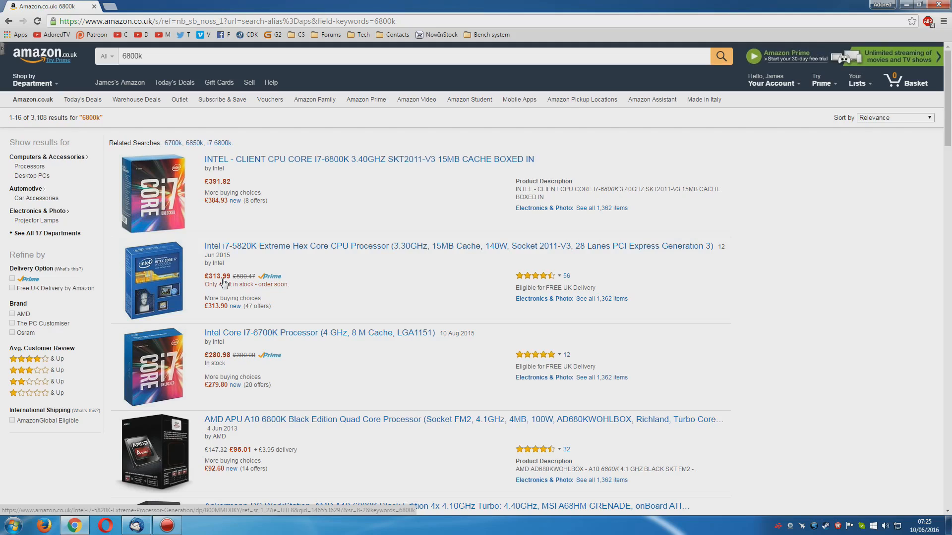
pyautogui.moveTo(220, 282)
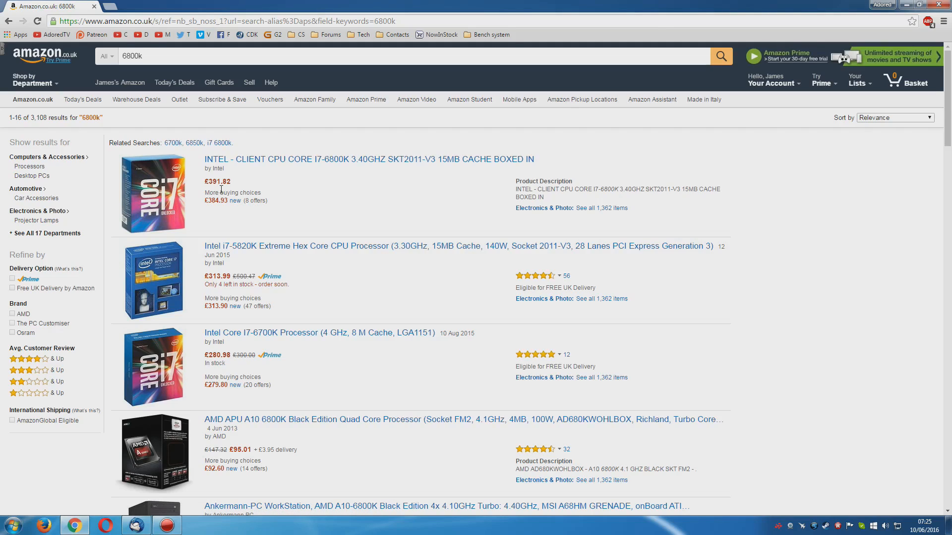
pyautogui.moveTo(263, 239)
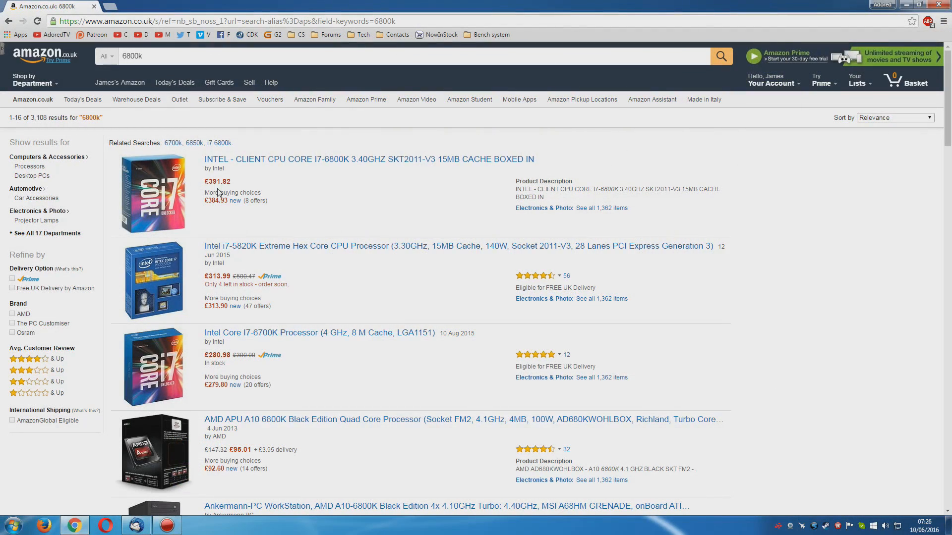
pyautogui.moveTo(339, 211)
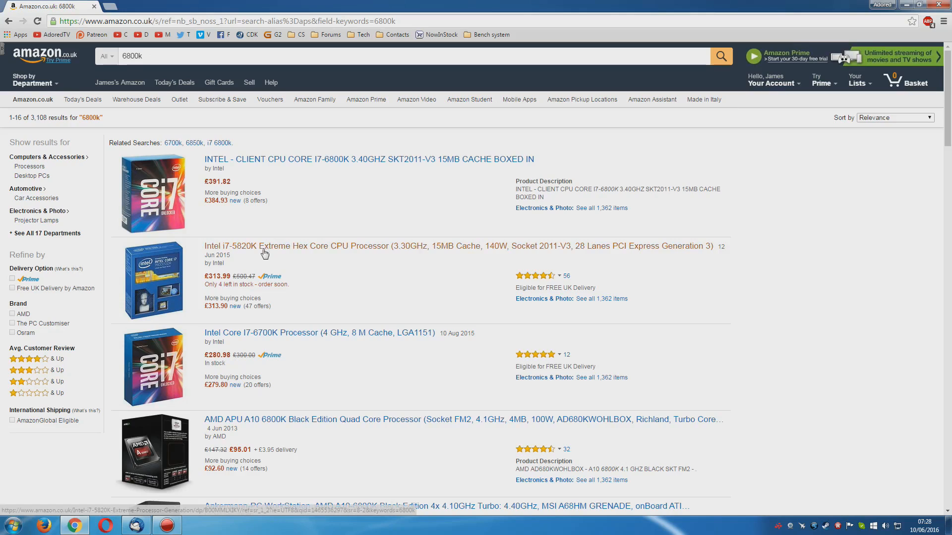
pyautogui.moveTo(350, 283)
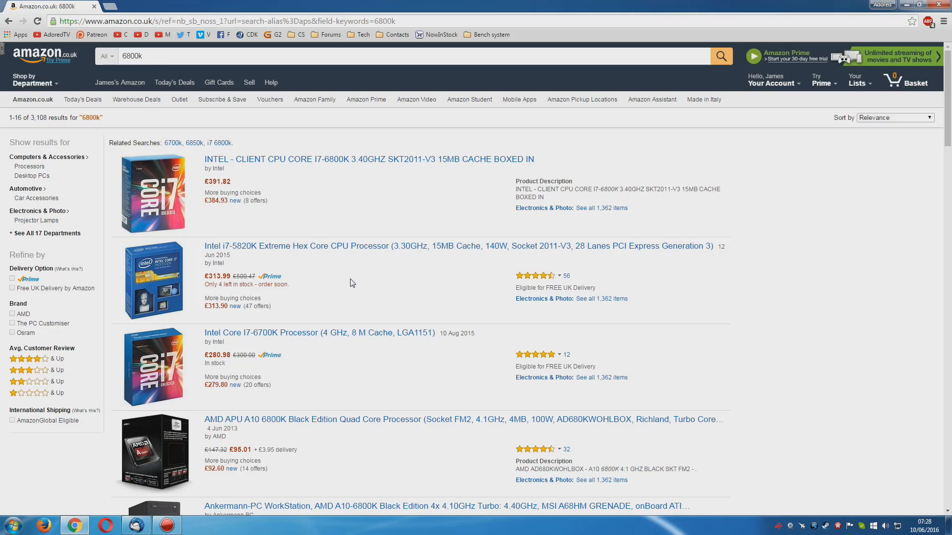
# Open the Intel Core i7-6700K Processor result from the Amazon.co.uk search list
pyautogui.click(318, 333)
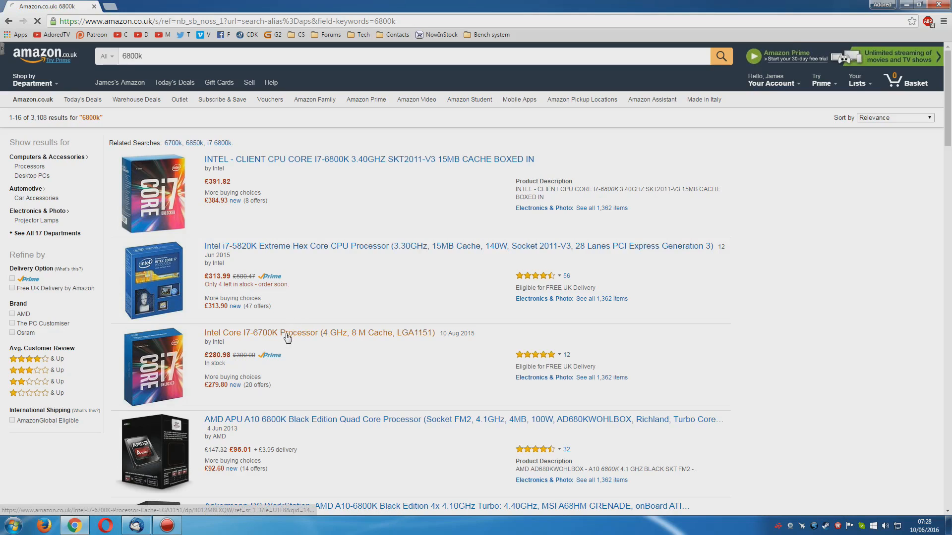
pyautogui.click(318, 333)
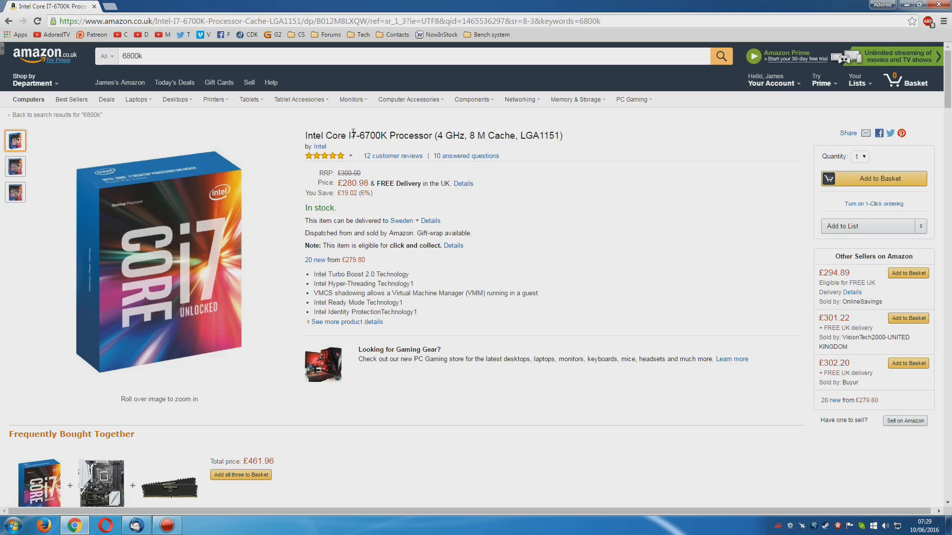
pyautogui.moveTo(466, 316)
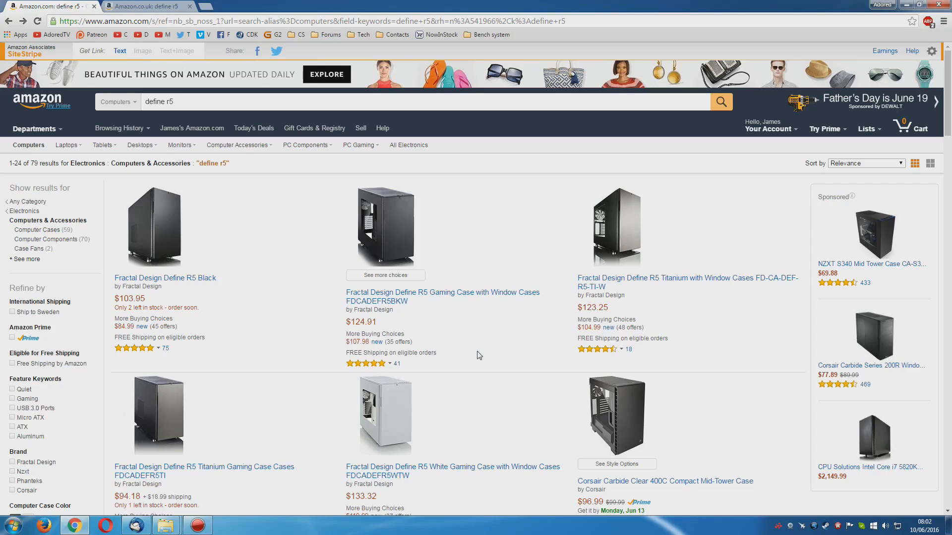
# Close the Define R5 image zoom and switch the case between its black and white colour options
pyautogui.click(164, 278)
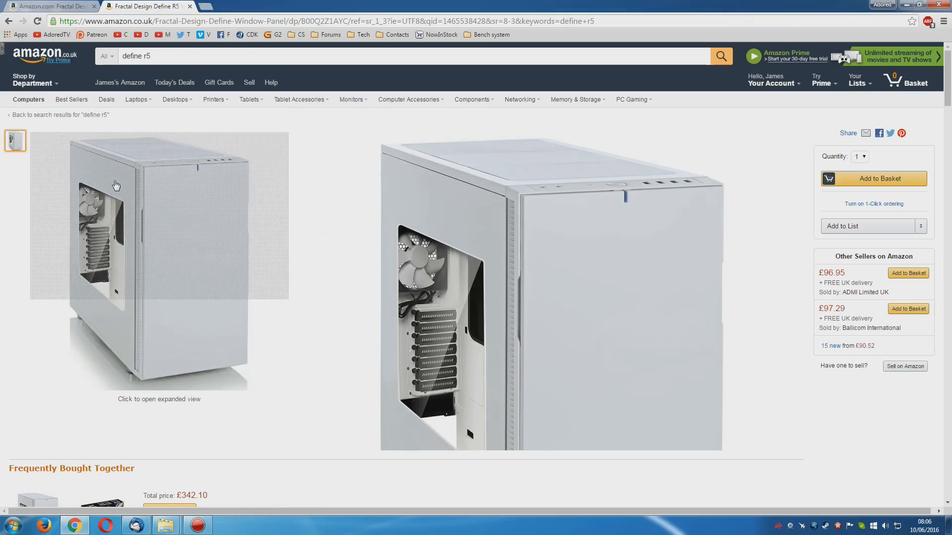
pyautogui.click(360, 311)
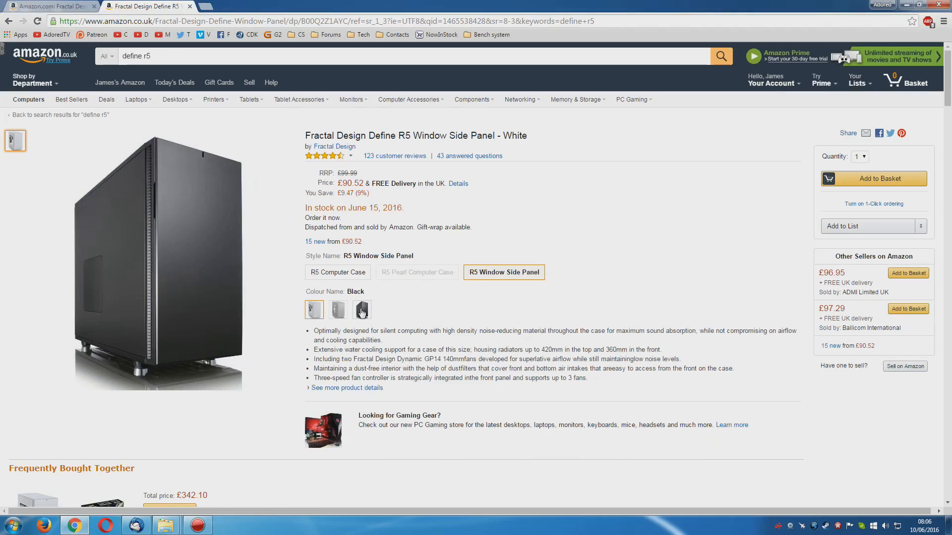
pyautogui.click(314, 310)
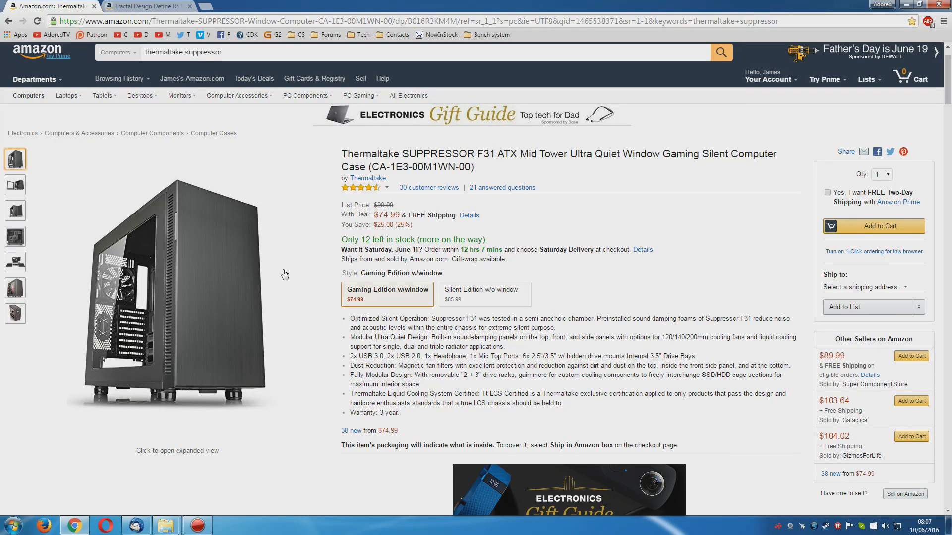
pyautogui.moveTo(240, 294)
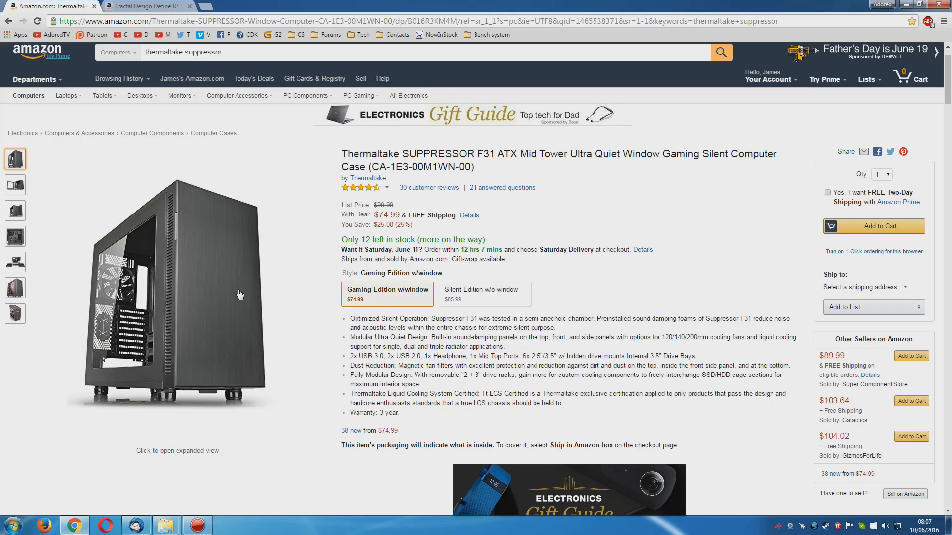
# View the white Define R5 product images, then move to the Corsair RM power supply search results
pyautogui.click(15, 262)
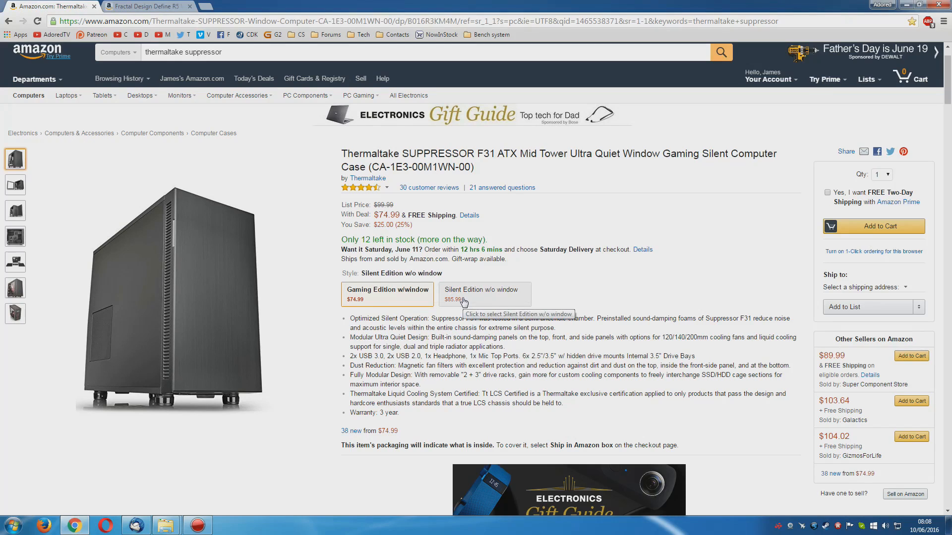
pyautogui.click(386, 294)
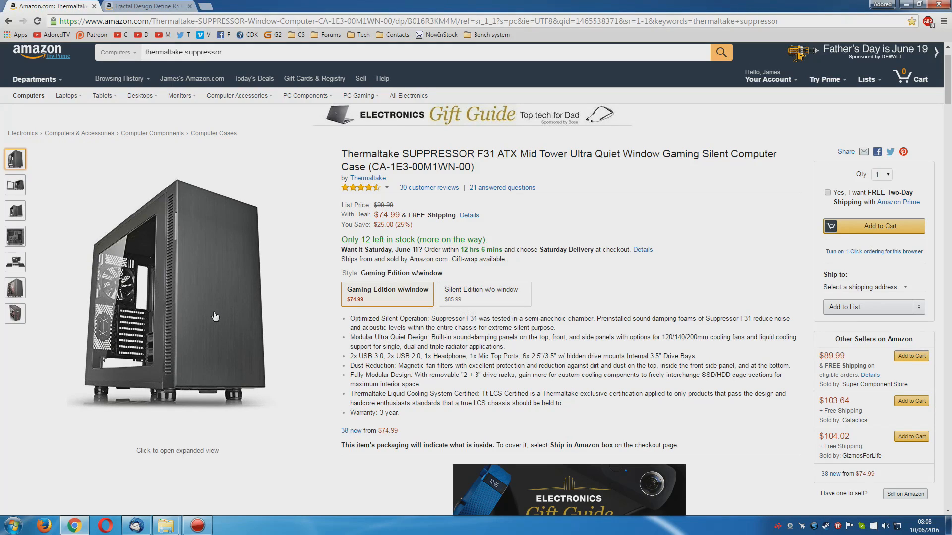
pyautogui.click(146, 7)
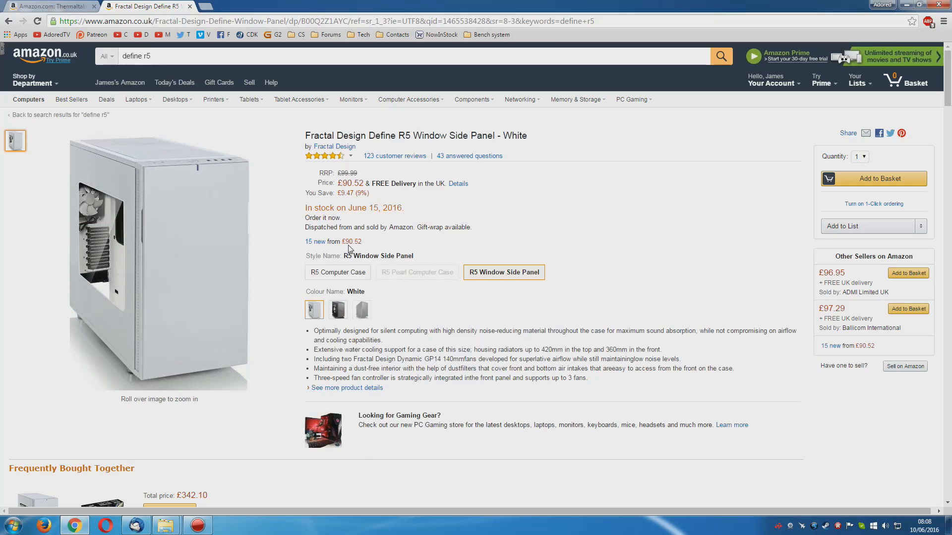
pyautogui.moveTo(344, 253)
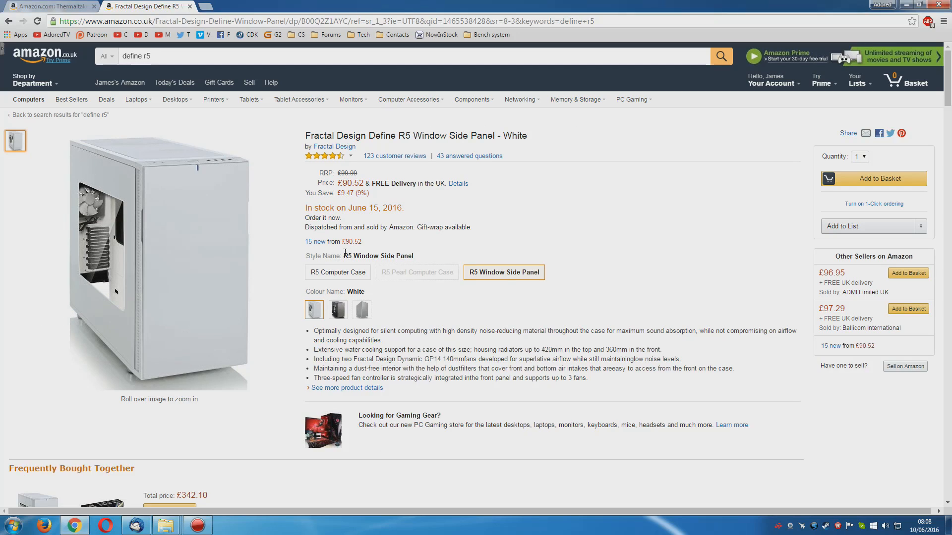
pyautogui.moveTo(158, 267)
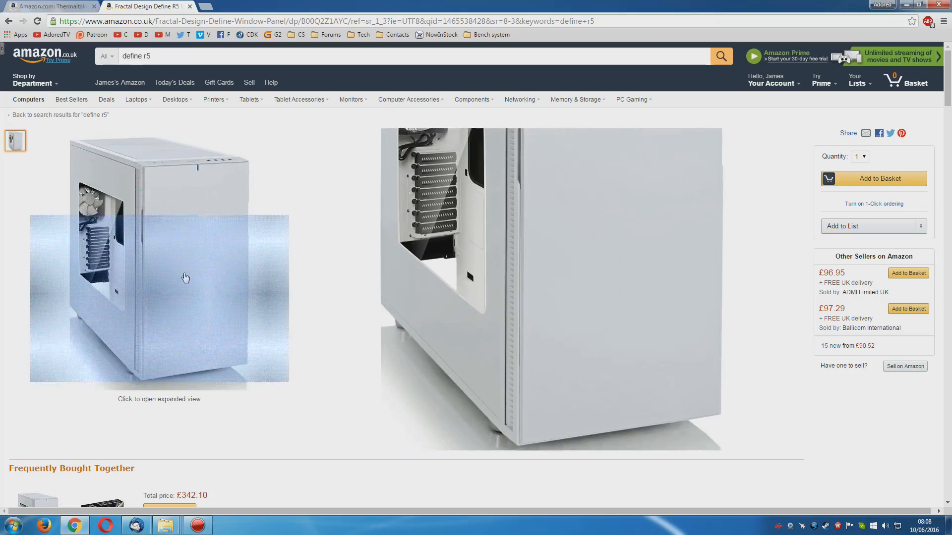
pyautogui.click(52, 6)
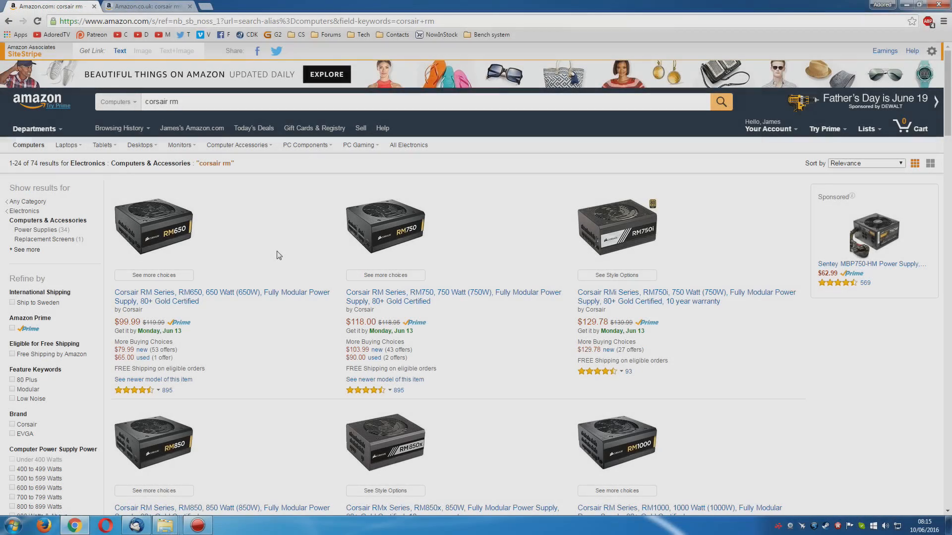
pyautogui.moveTo(280, 252)
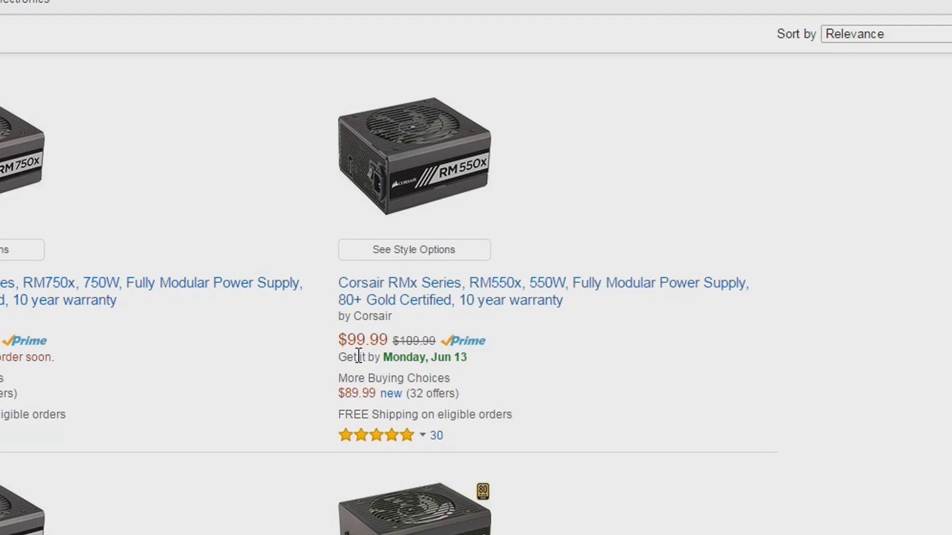
pyautogui.moveTo(472, 307)
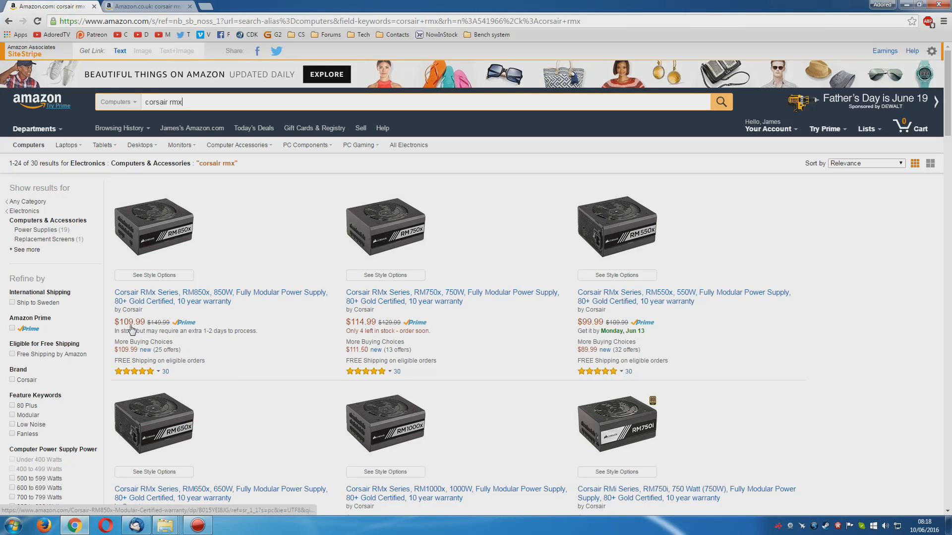
# Switch to the amazon.co.uk tab for the Antec True Power 750 W 80 Plus Gold search
pyautogui.click(145, 6)
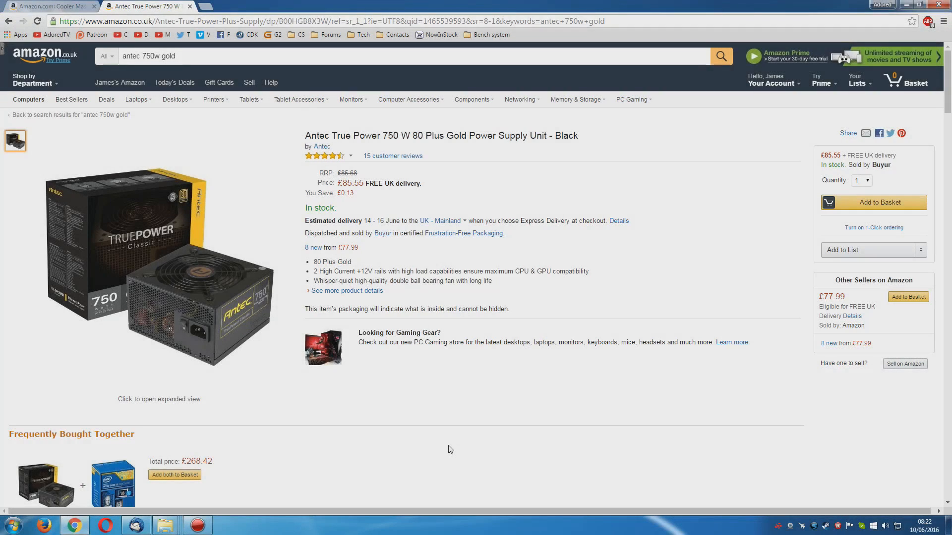
pyautogui.moveTo(354, 193)
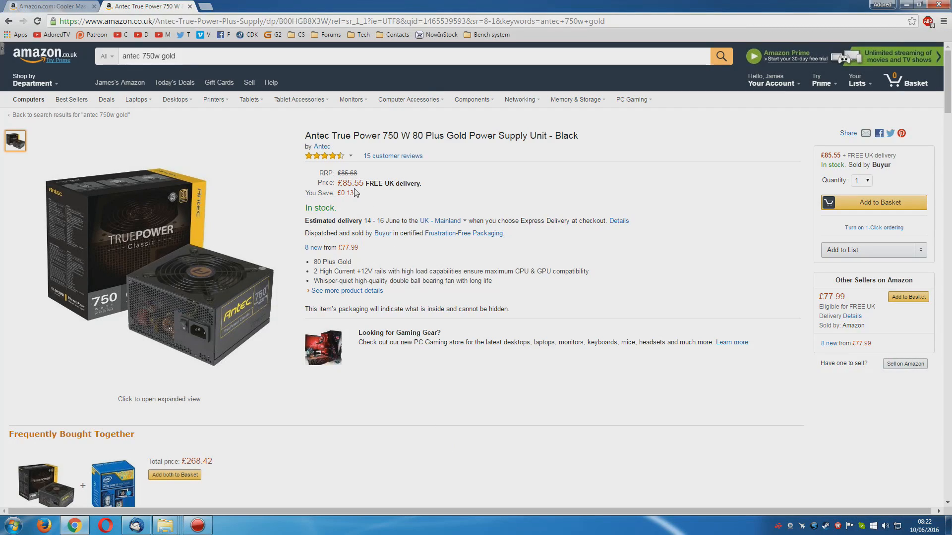
pyautogui.moveTo(528, 459)
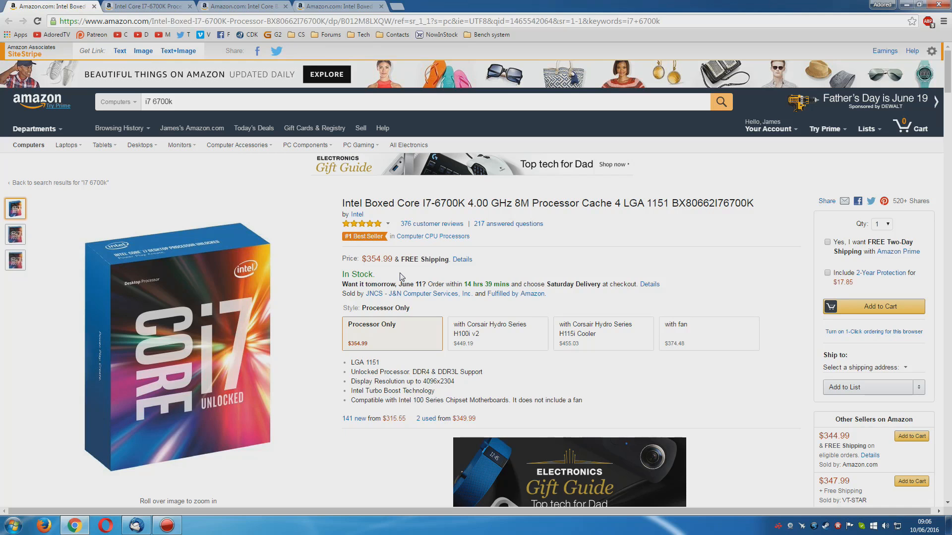
# Revisit the i7-6700K tab, then bring up the Intel Core i5-6600K processor page
pyautogui.click(146, 6)
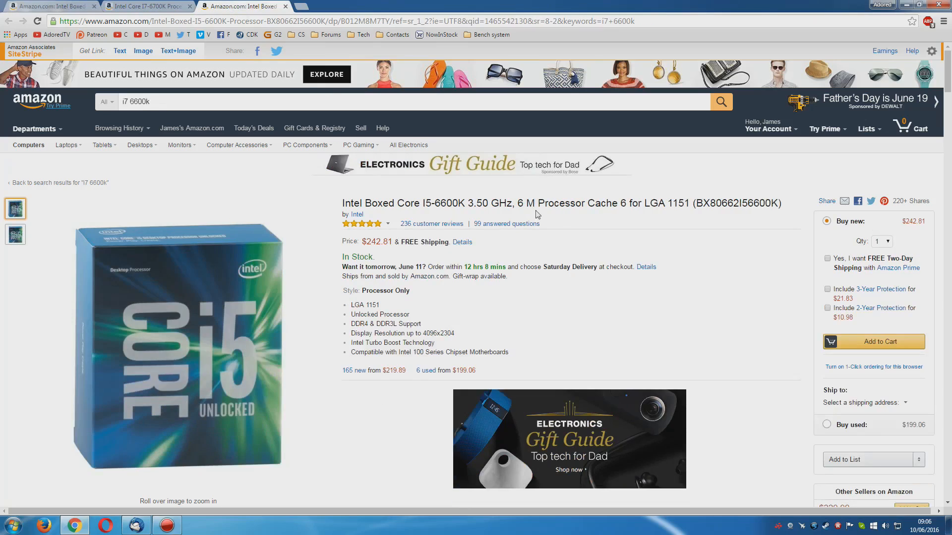
pyautogui.moveTo(734, 353)
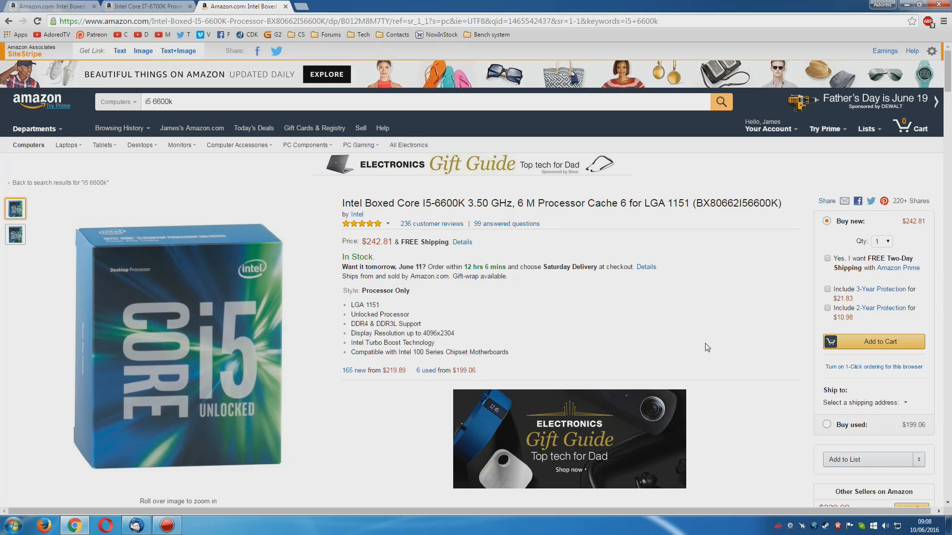
pyautogui.click(146, 6)
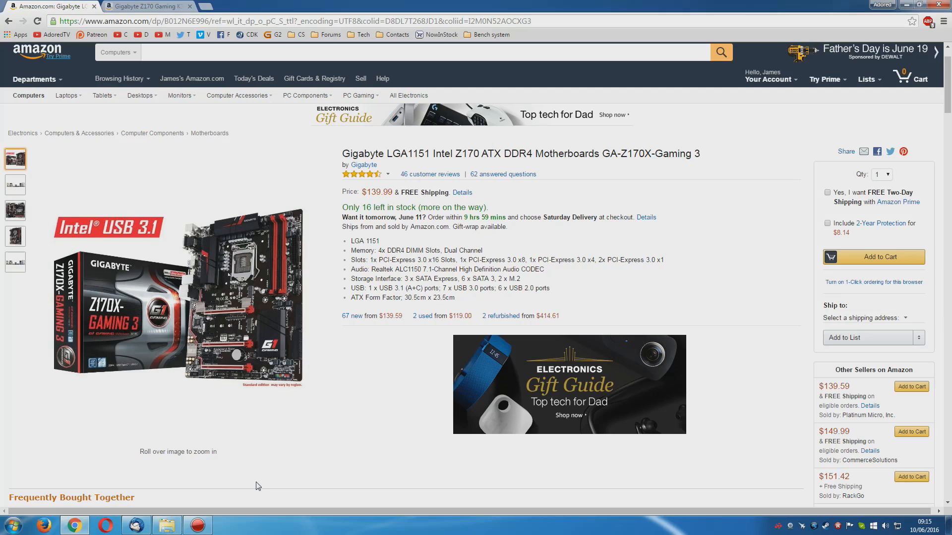
pyautogui.moveTo(259, 484)
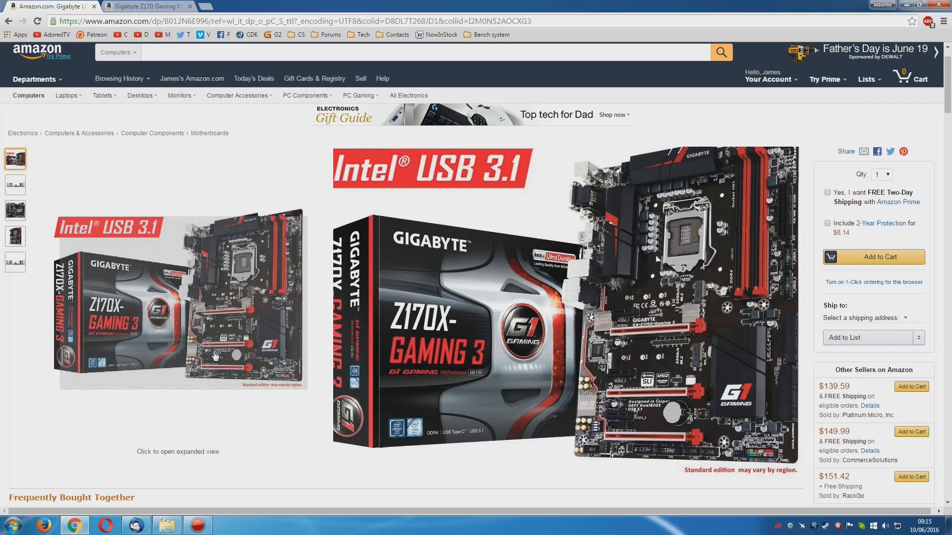
pyautogui.moveTo(205, 334)
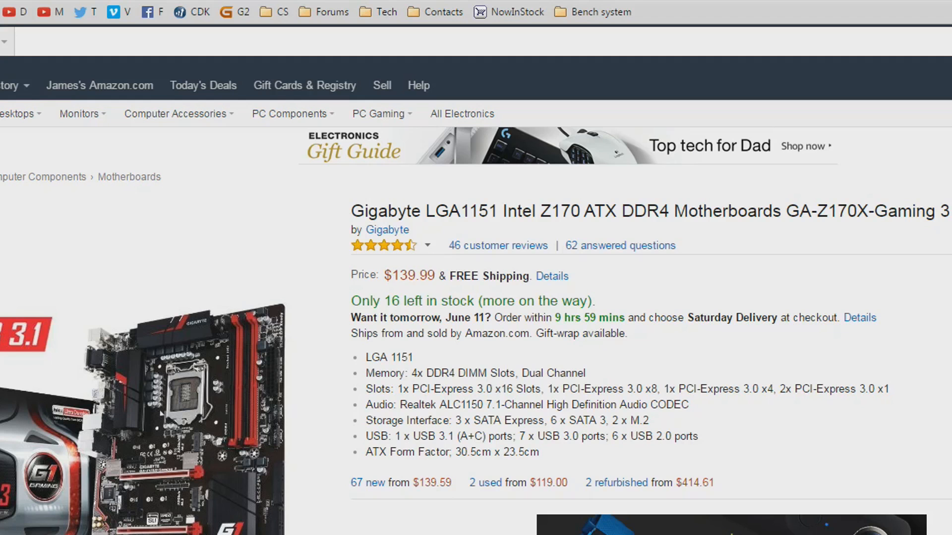
pyautogui.moveTo(405, 291)
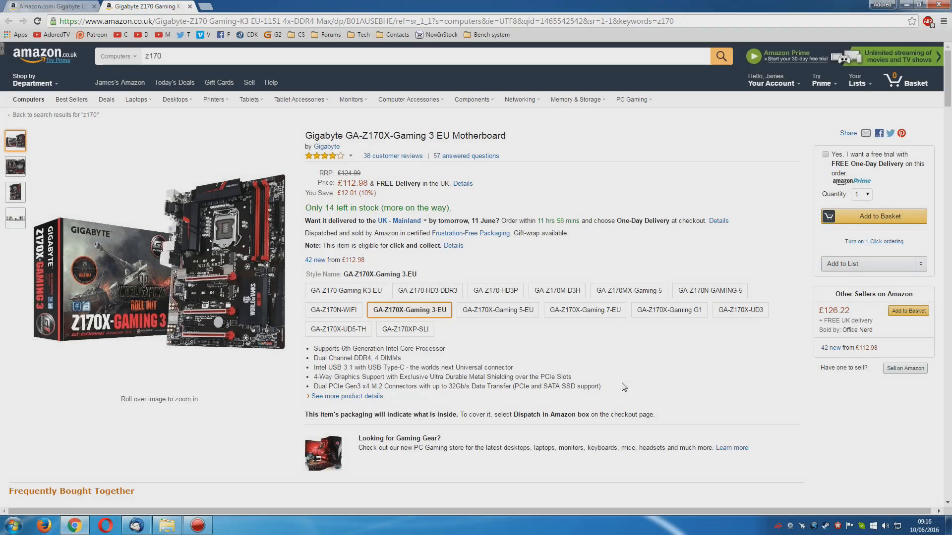
pyautogui.moveTo(439, 145)
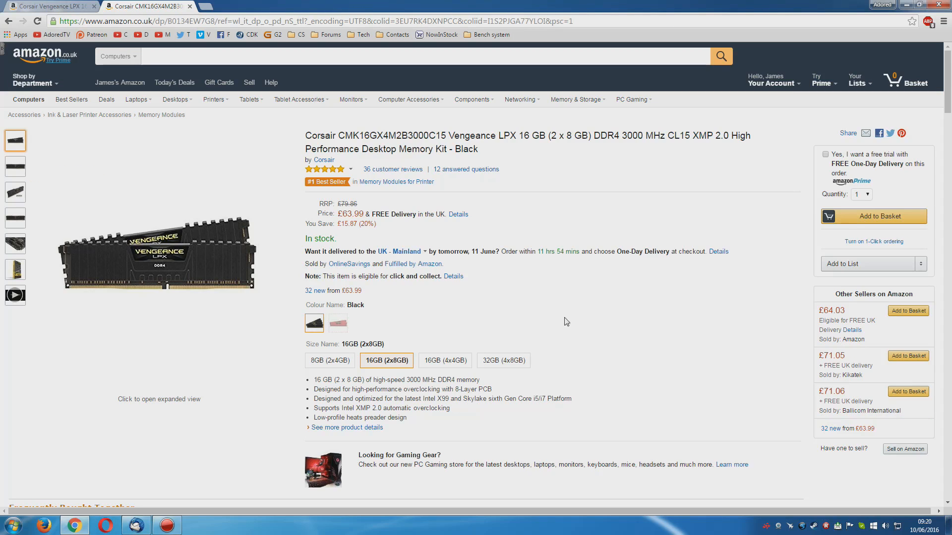
pyautogui.moveTo(142, 266)
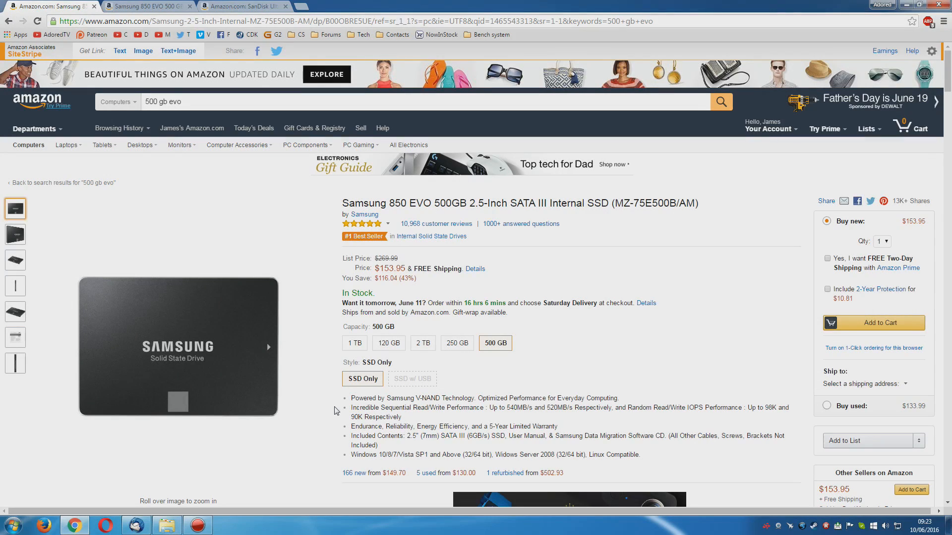
# Toggle the Samsung 850 EVO between 250 GB and 500 GB capacities, ending on the UK listing
pyautogui.click(456, 343)
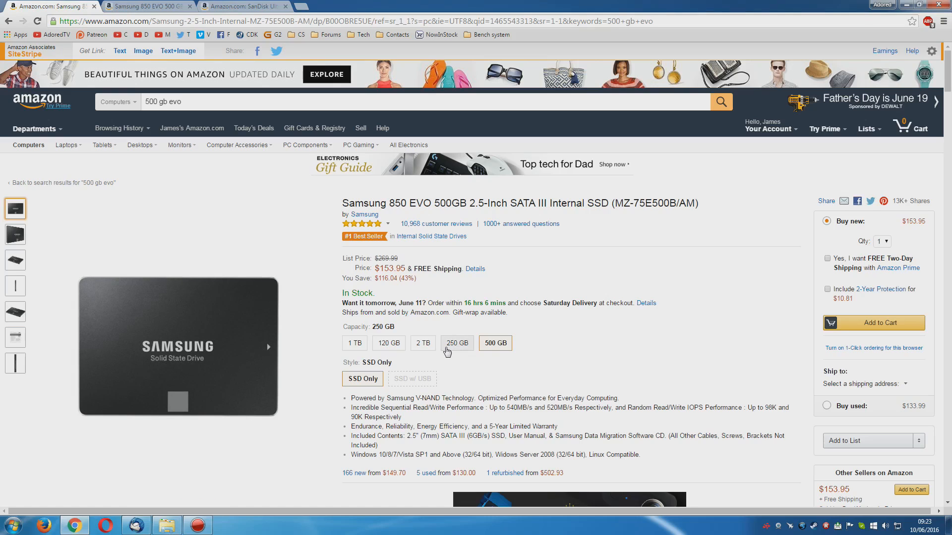
pyautogui.click(455, 342)
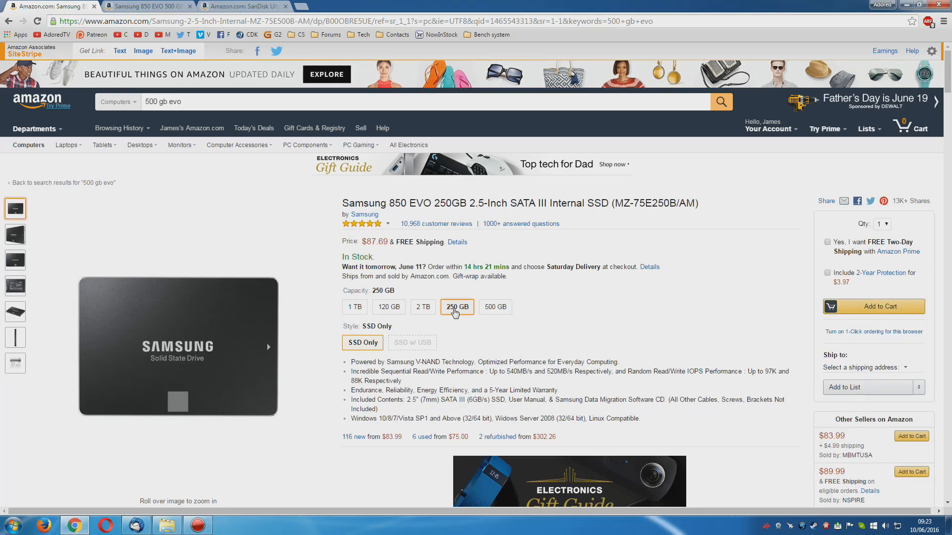
pyautogui.moveTo(456, 306)
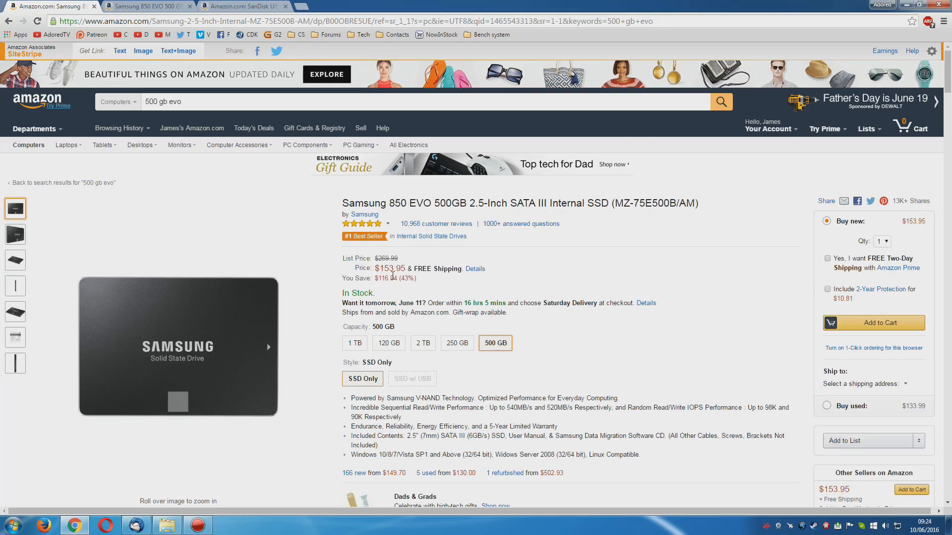
pyautogui.moveTo(284, 282)
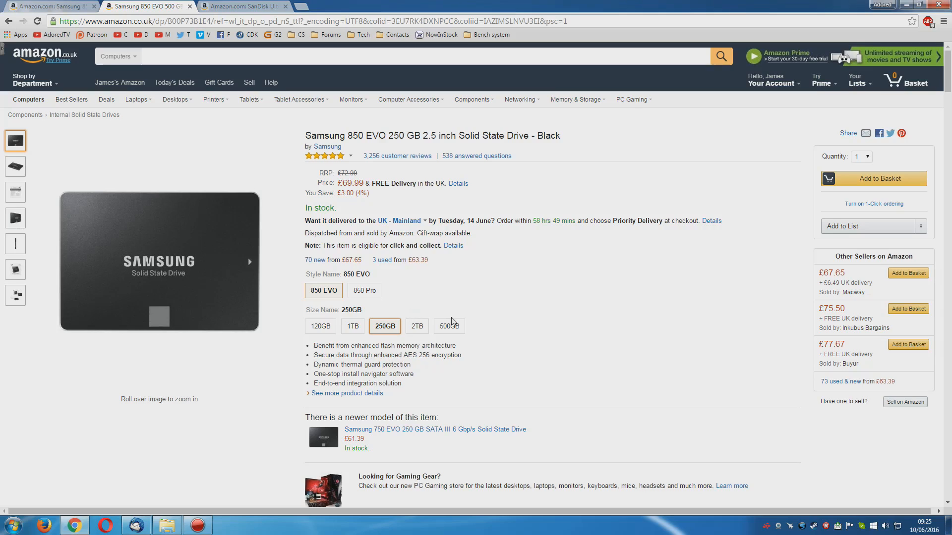
pyautogui.click(448, 325)
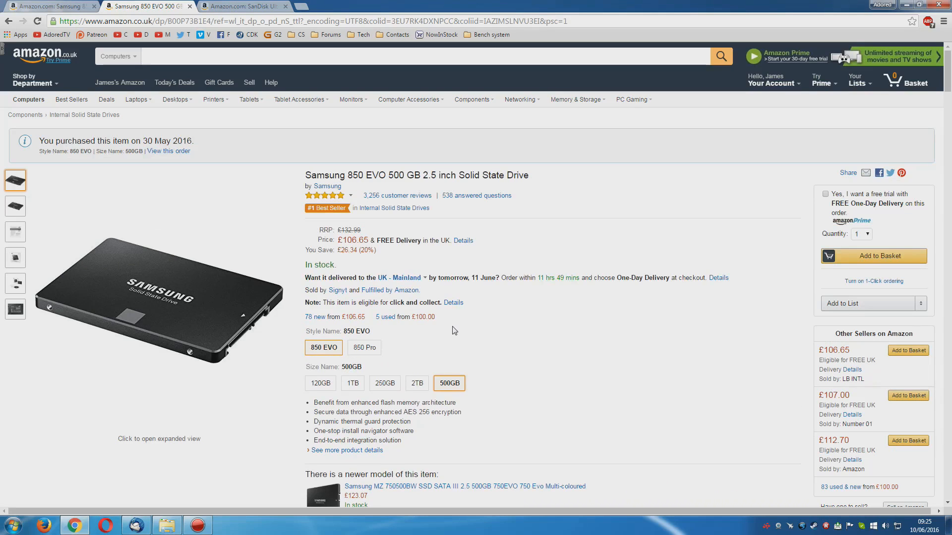
pyautogui.moveTo(37, 141); pyautogui.dragTo(201, 150)
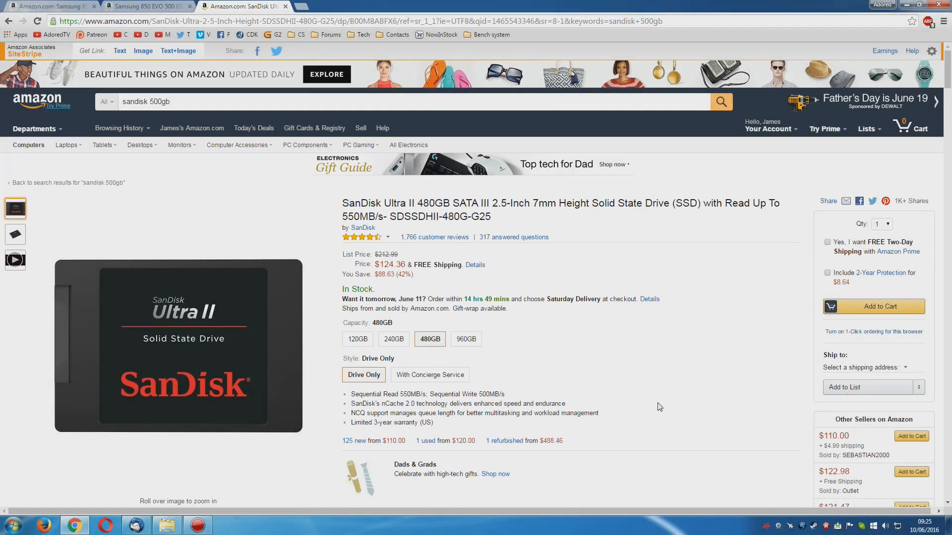
pyautogui.moveTo(663, 404)
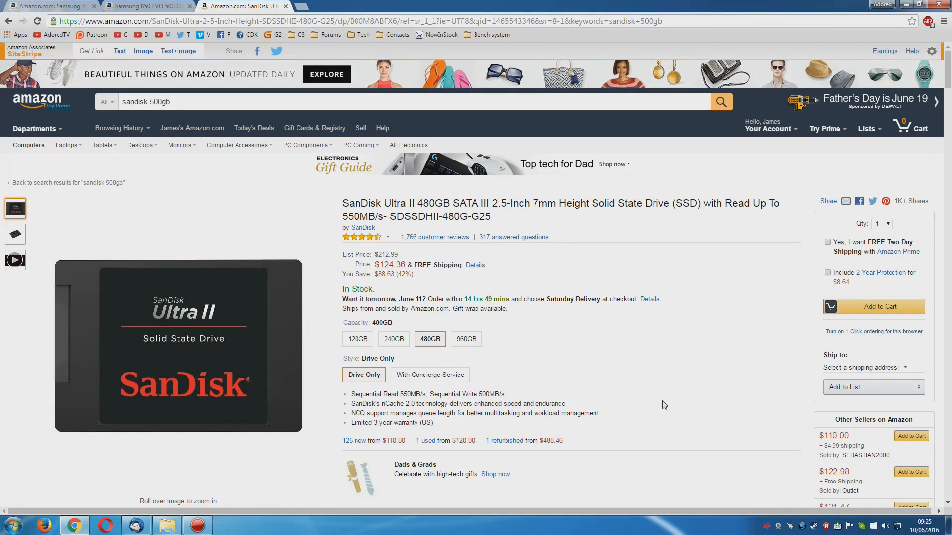
pyautogui.moveTo(602, 420)
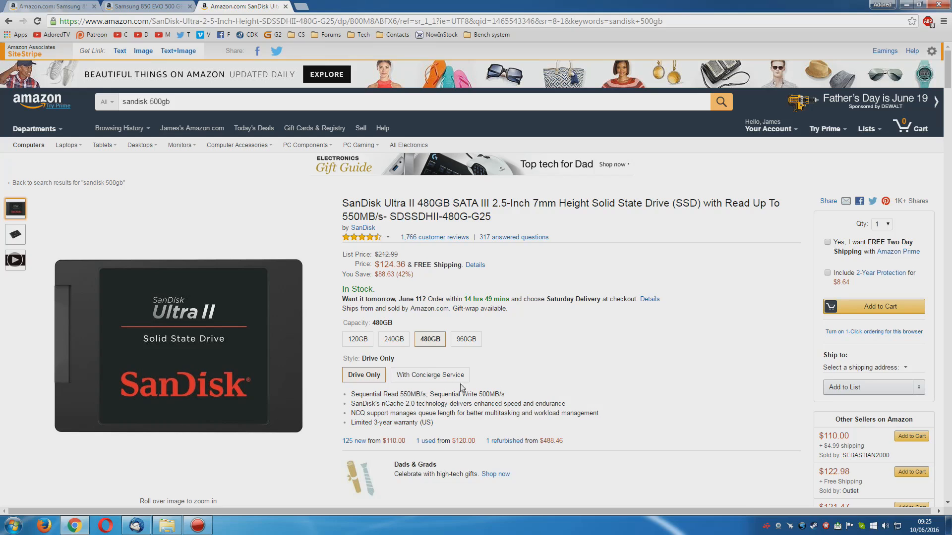
pyautogui.moveTo(177, 346)
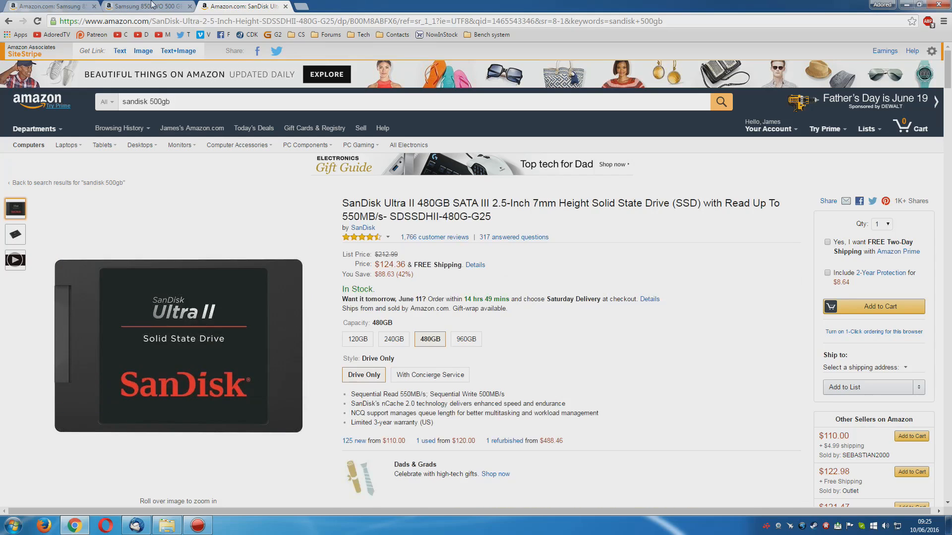
pyautogui.click(145, 6)
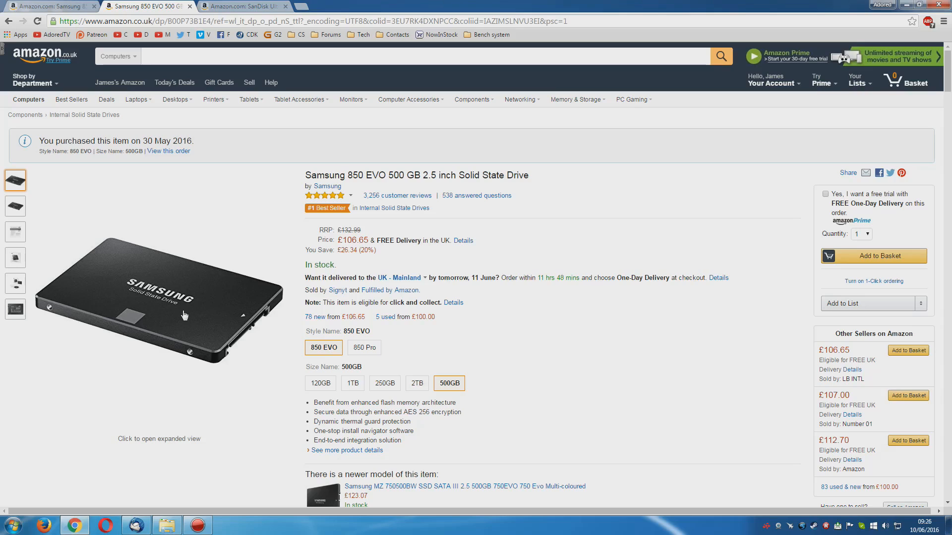
pyautogui.click(242, 5)
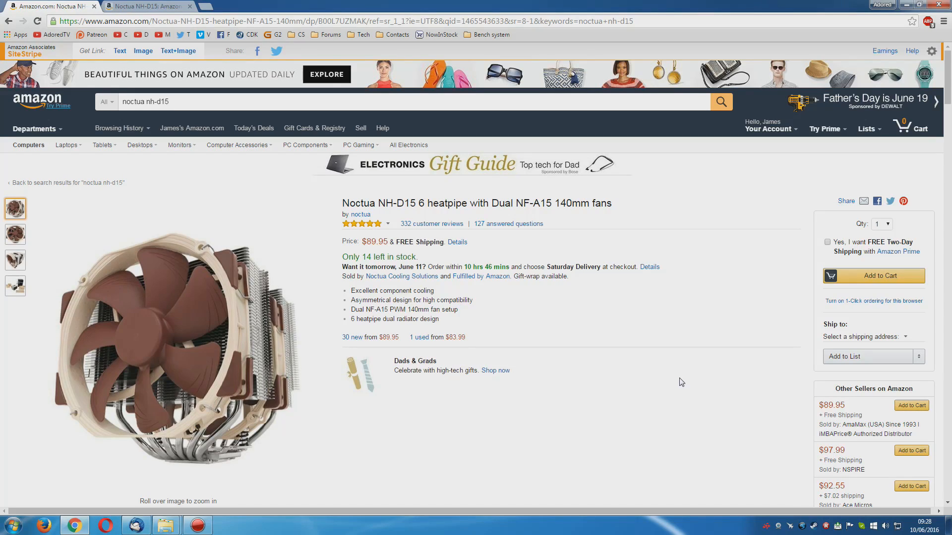
# Browse Noctua NH-D15 thumbnails, check the competing cooler tab, then show the NH-D15 UK listing
pyautogui.click(15, 260)
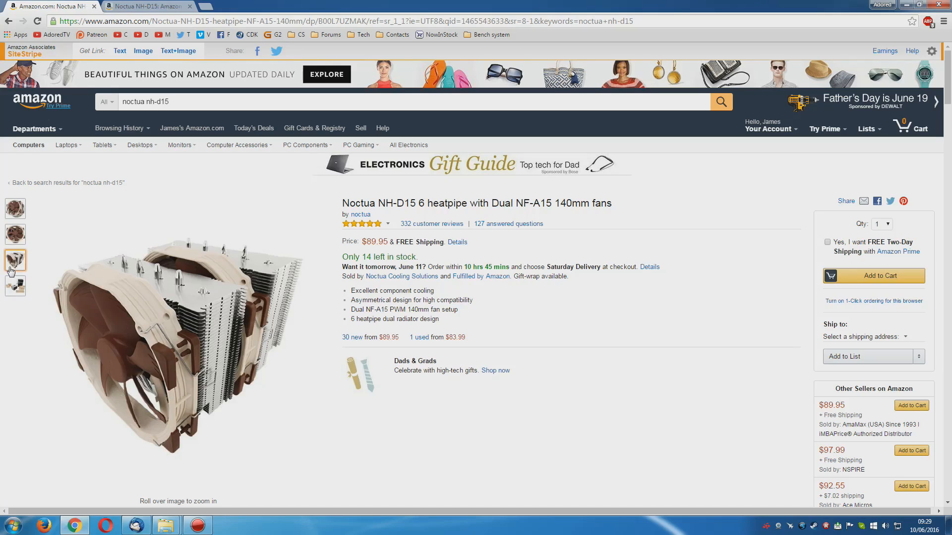
pyautogui.click(15, 234)
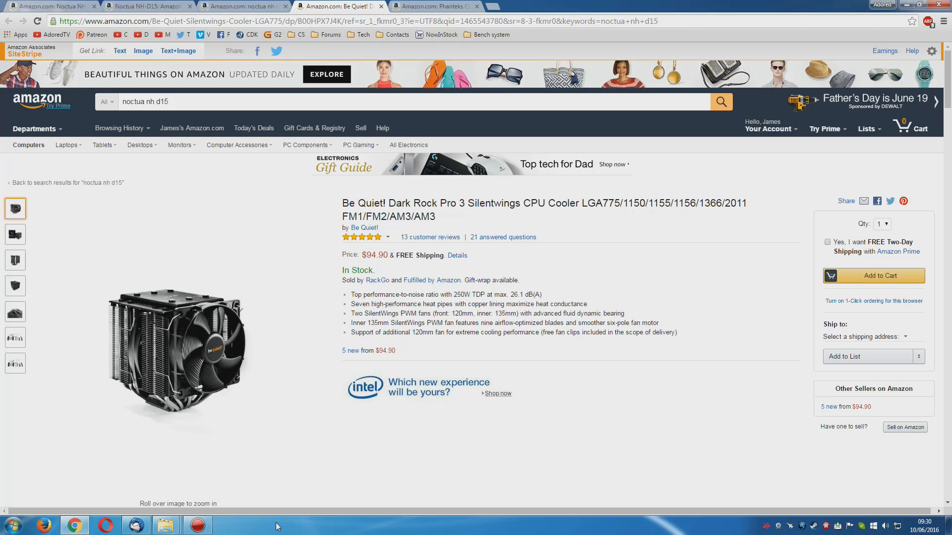
pyautogui.moveTo(222, 468)
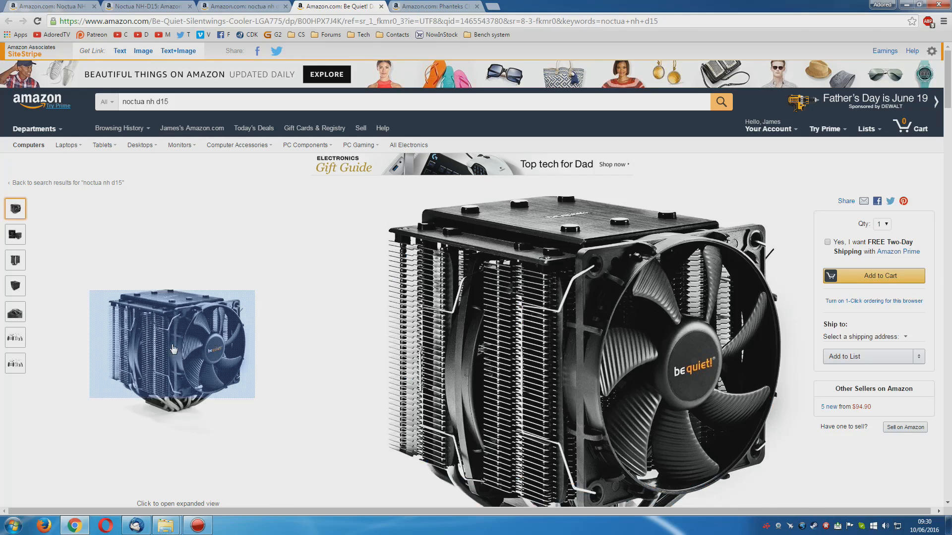
pyautogui.click(434, 6)
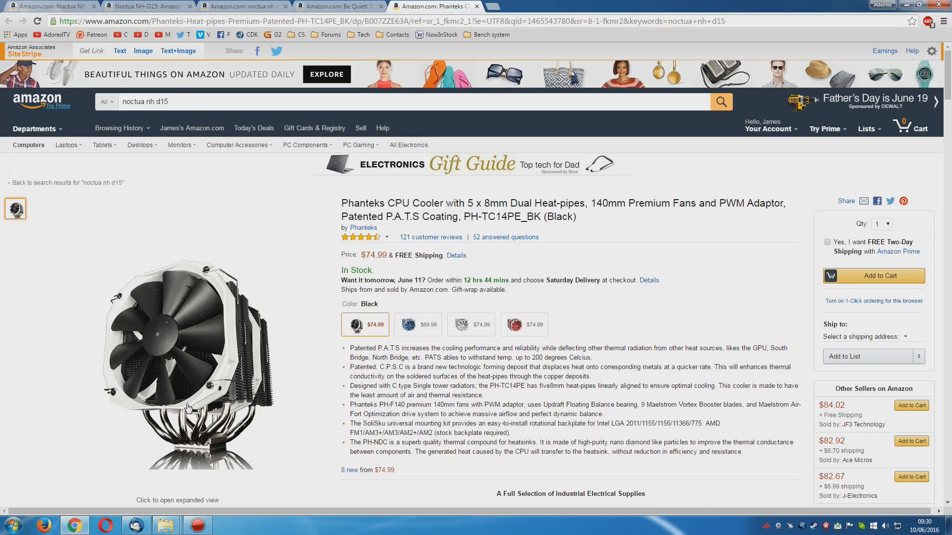
pyautogui.click(146, 6)
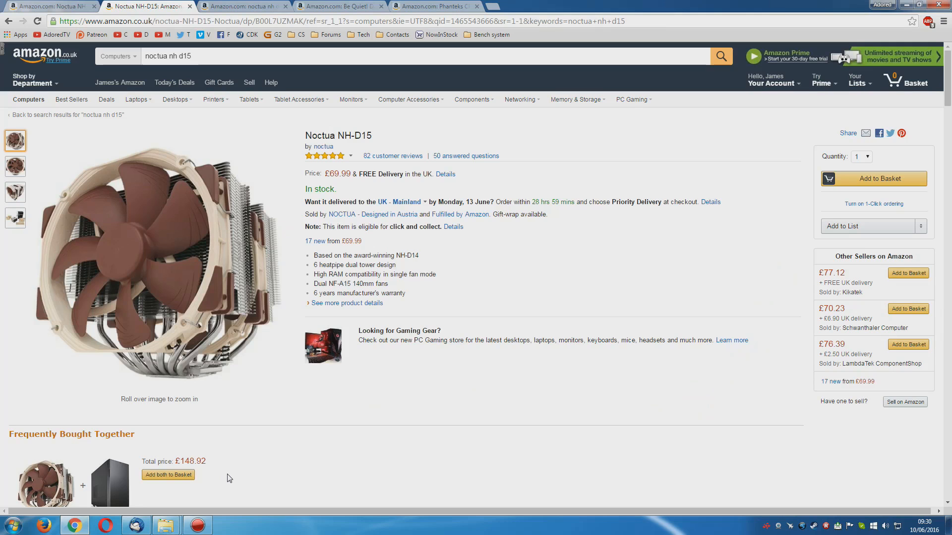
pyautogui.moveTo(212, 476)
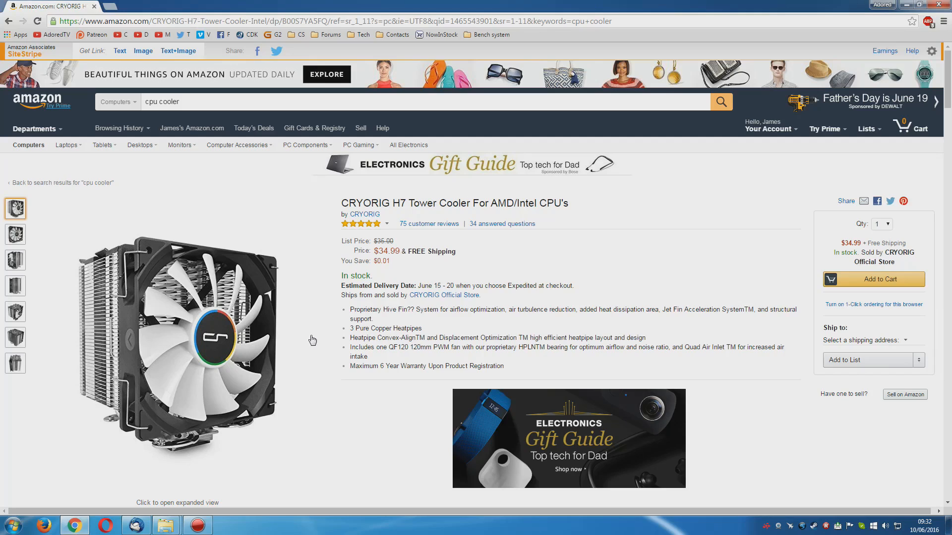
pyautogui.moveTo(286, 328)
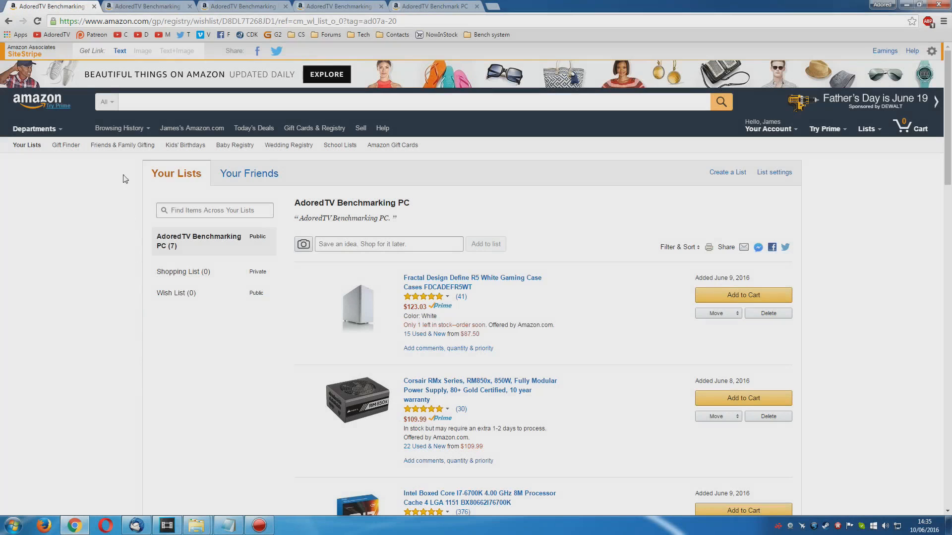
# View the AdoredTV Benchmark PC wish list on the US, Canadian and French Amazon stores
pyautogui.scroll(-3)
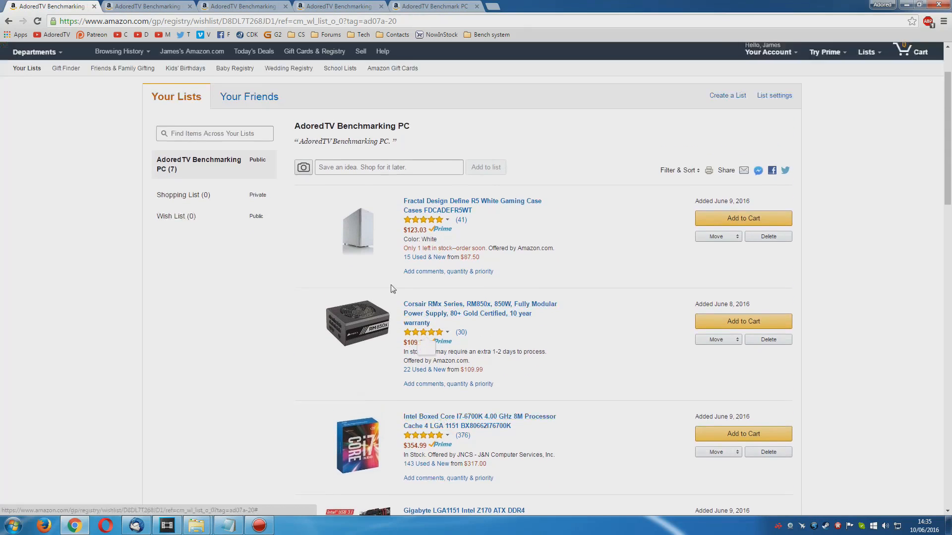
pyautogui.click(243, 6)
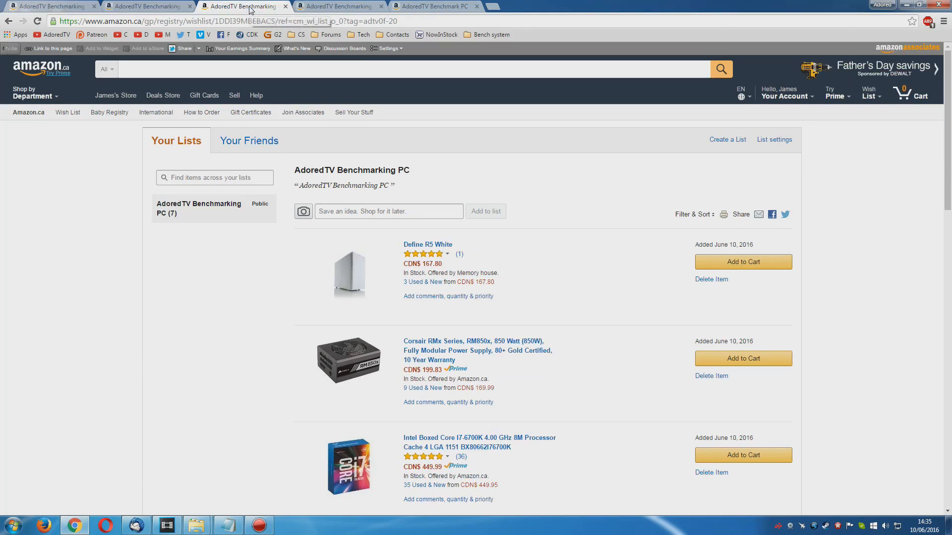
pyautogui.click(338, 6)
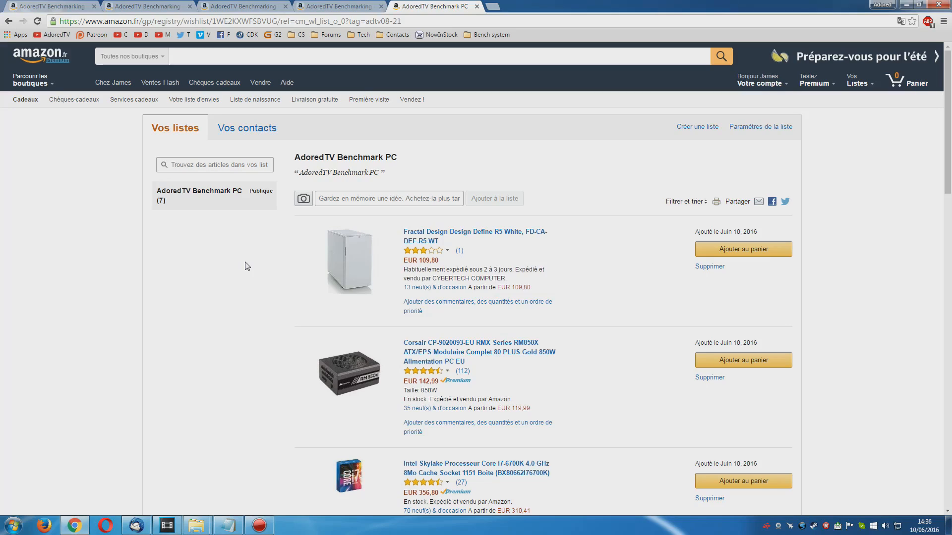
pyautogui.moveTo(234, 302)
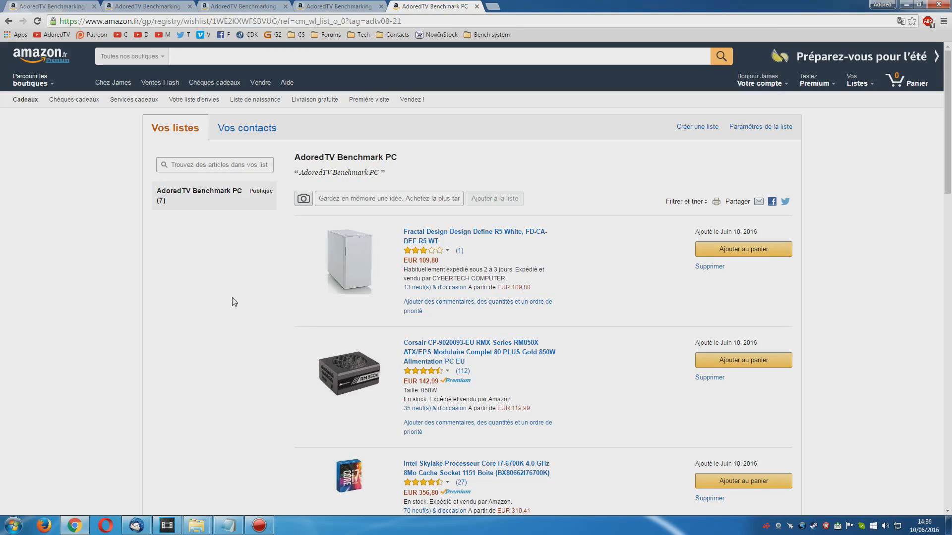
pyautogui.moveTo(230, 294)
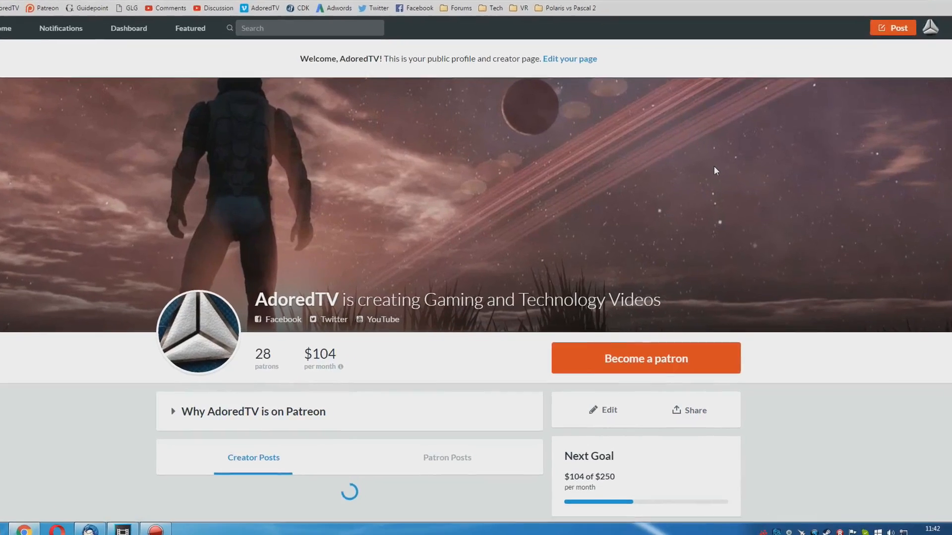
# Become a patron of AdoredTV from its Patreon creator page
pyautogui.scroll(-3)
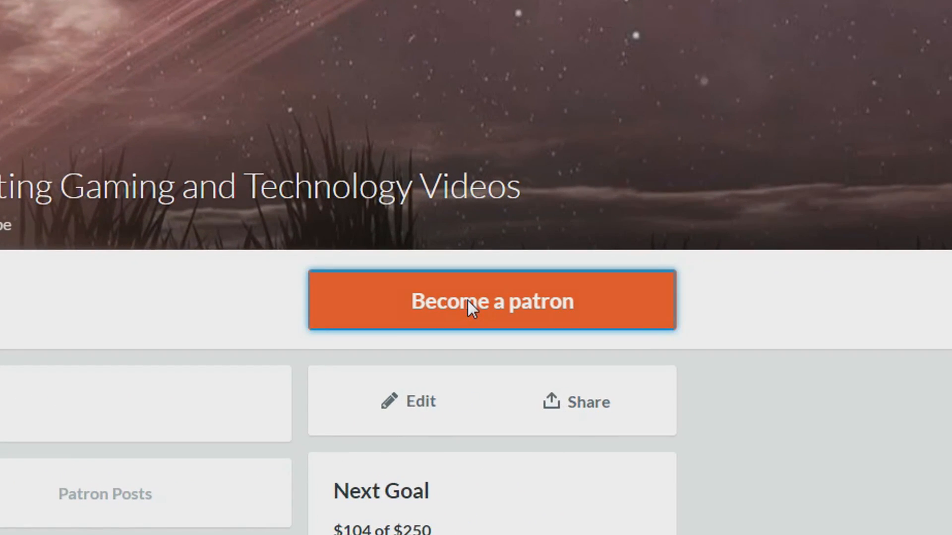
pyautogui.click(493, 300)
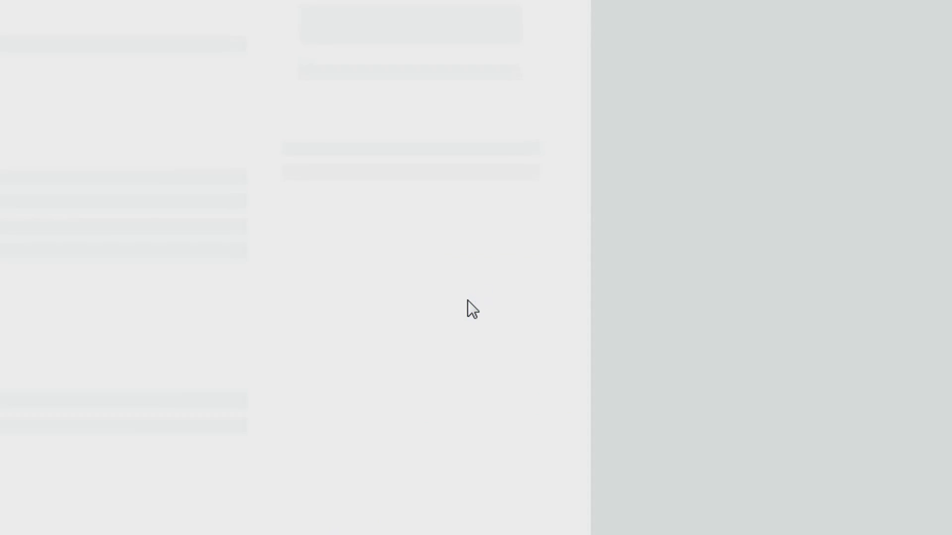